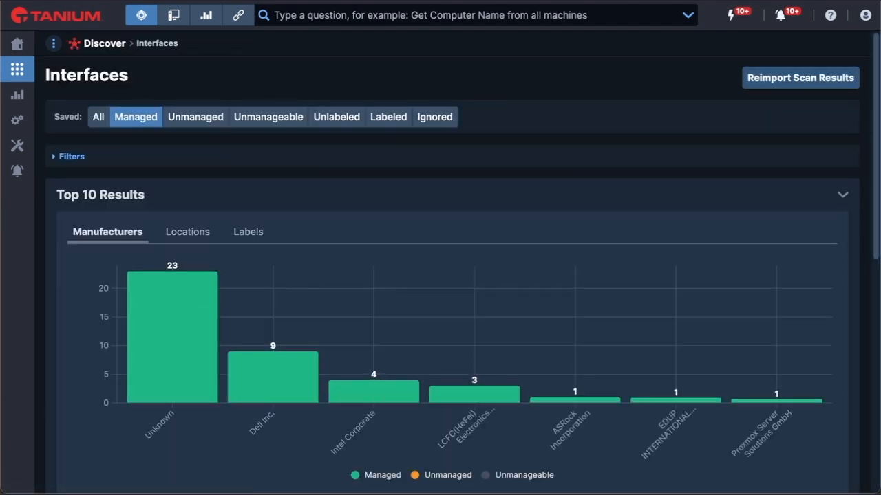
- Review the 42 managed interfaces chart and details, then switch to the Unmanaged saved view
scroll(down, 3)
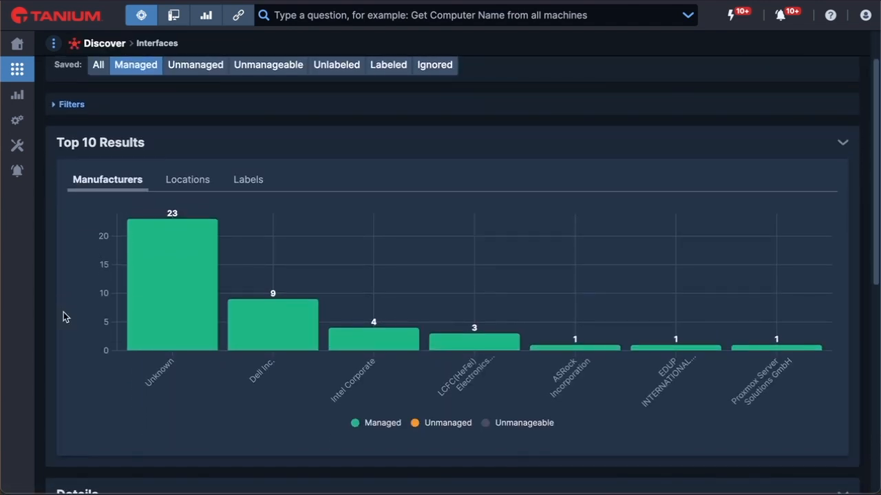
scroll(down, 3)
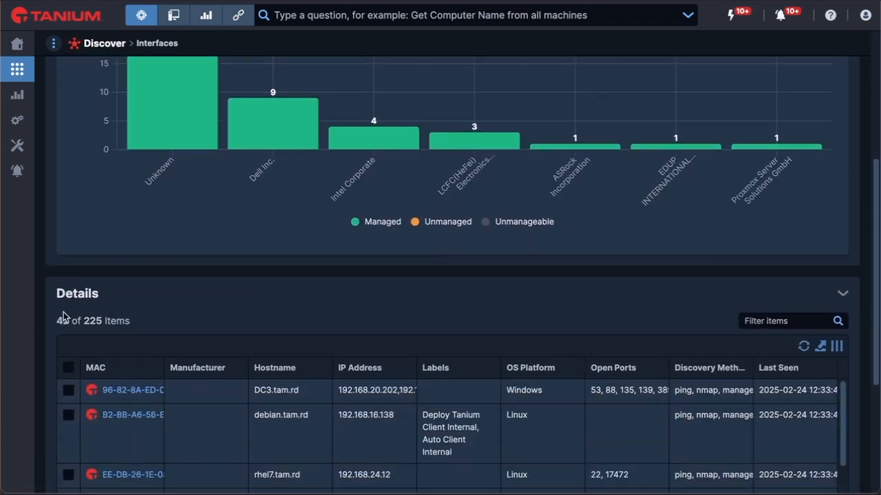
scroll(down, 3)
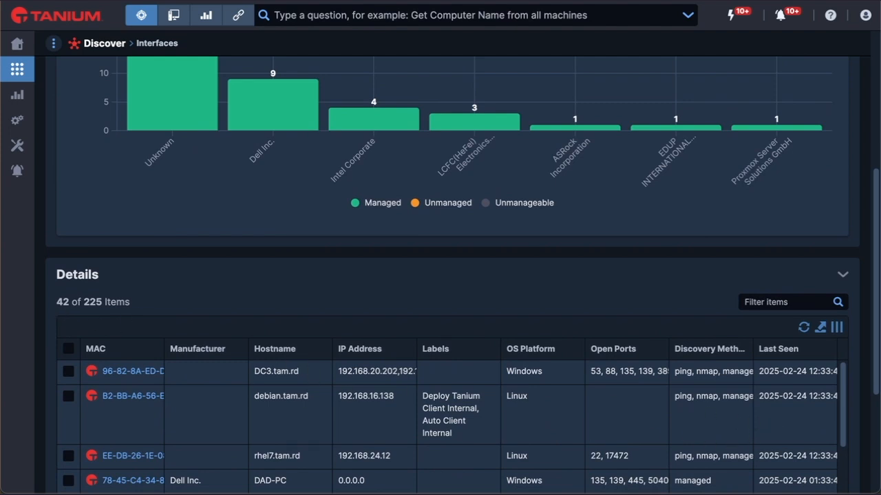
scroll(up, 3)
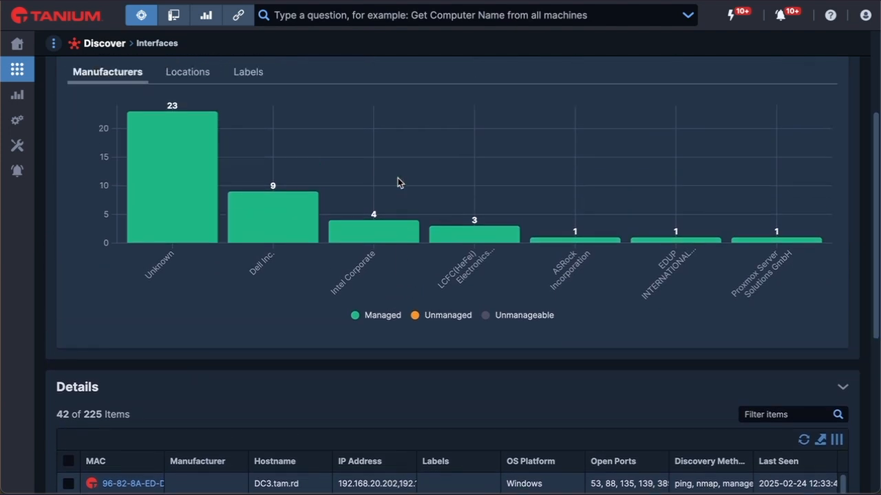
click(196, 115)
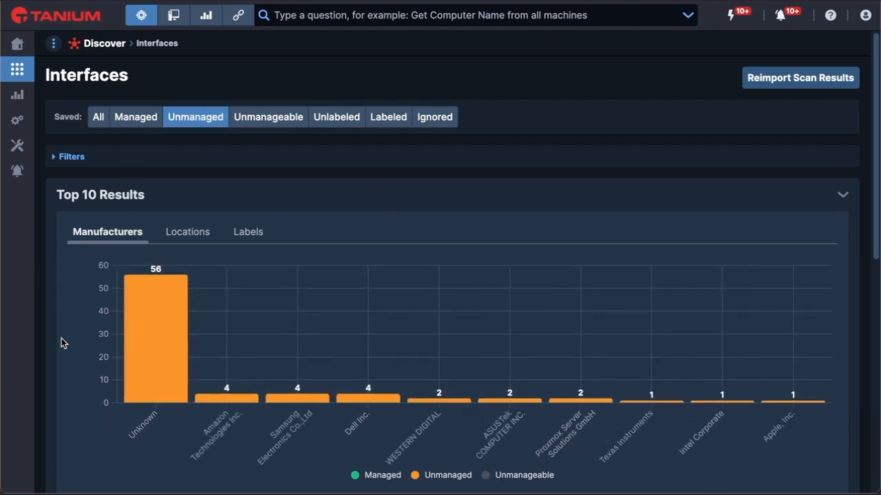
- Scroll through the labeled interfaces results, led by 42 from unknown manufacturers
scroll(down, 3)
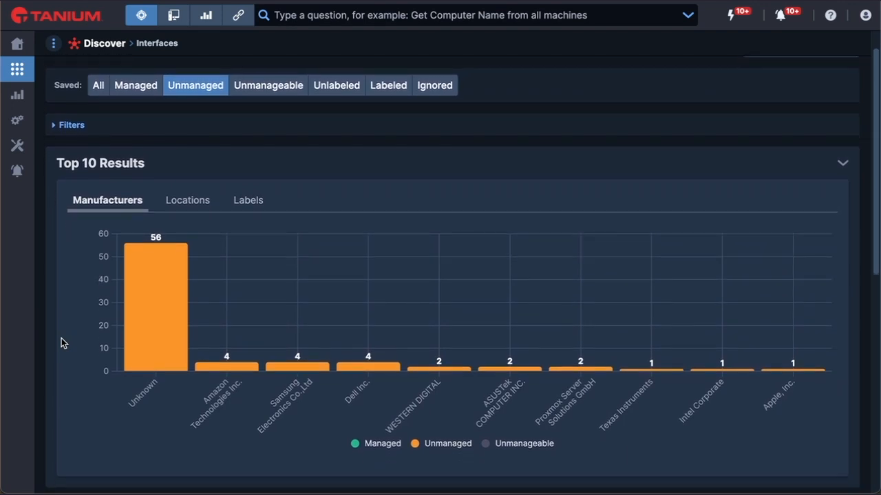
scroll(down, 3)
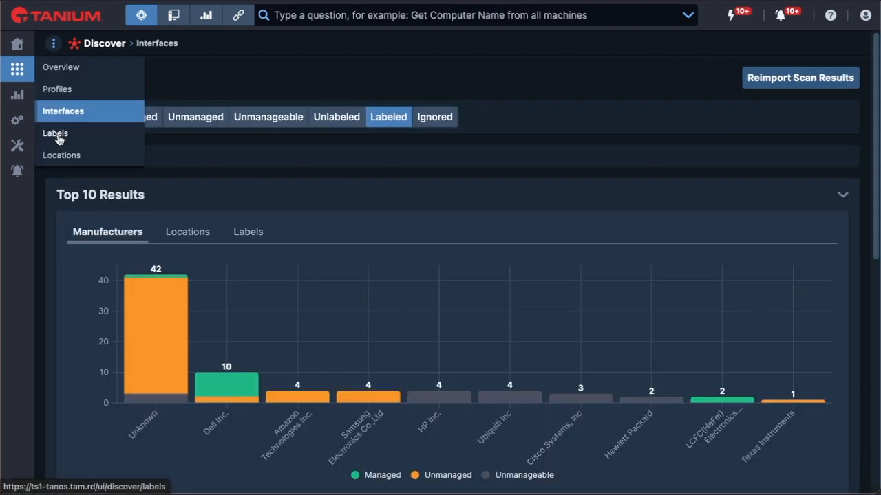
- Show the Discover Labels page with its 11 labels, then bring up the Tanium module list
click(55, 132)
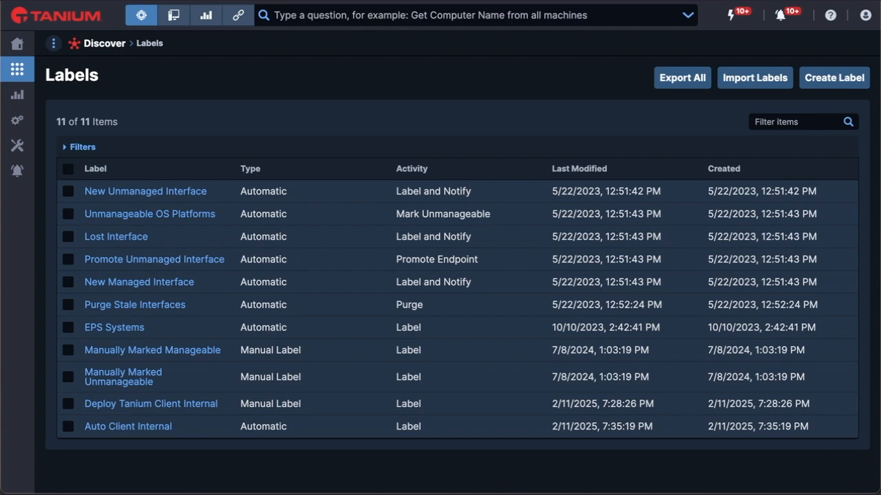
click(17, 69)
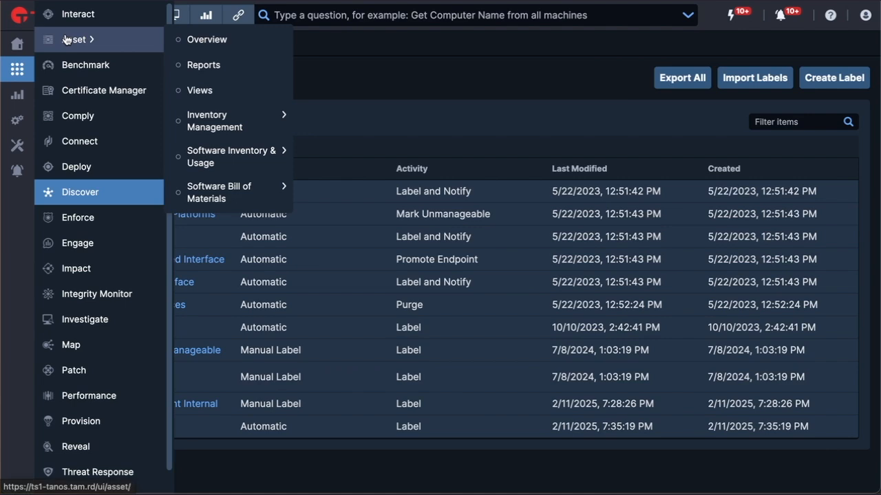
- Go to the Asset module to view computer dc1.dom172_20.dom.local
click(204, 65)
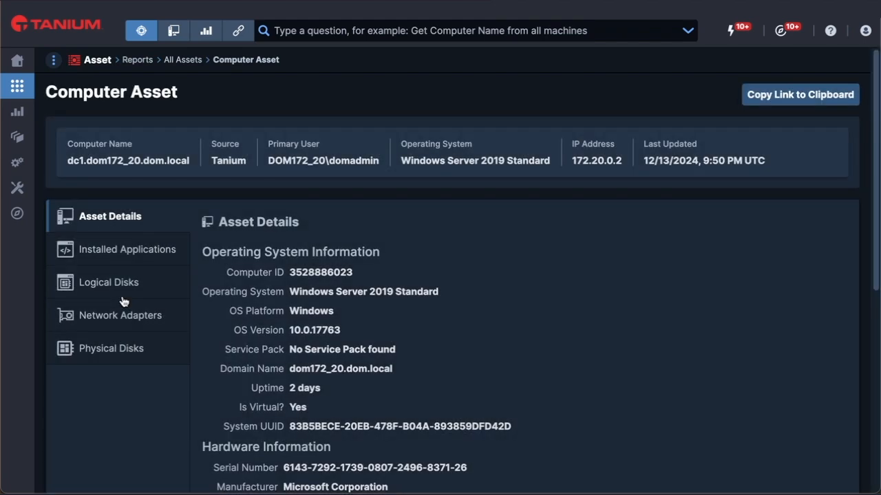
mouse_move(137, 344)
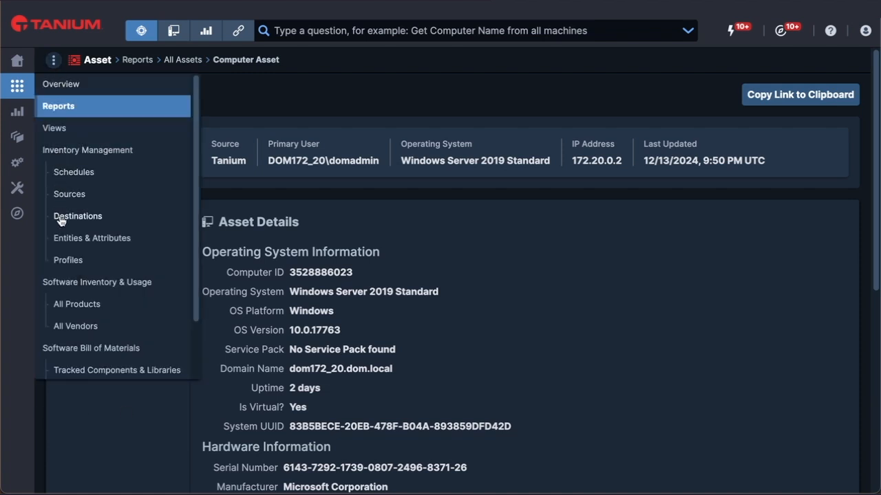
- From All Products, review Notepad++ versions, endpoints and usage, cancelling the usage parameter settings unchanged
click(78, 304)
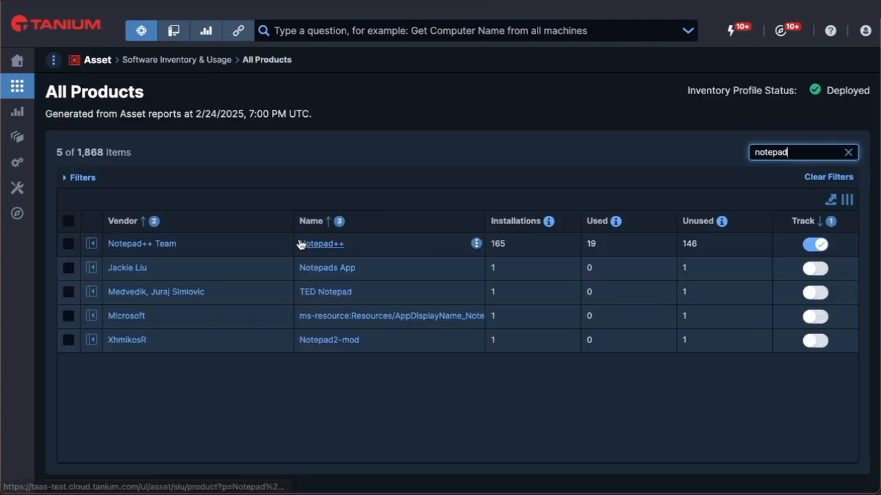
click(322, 244)
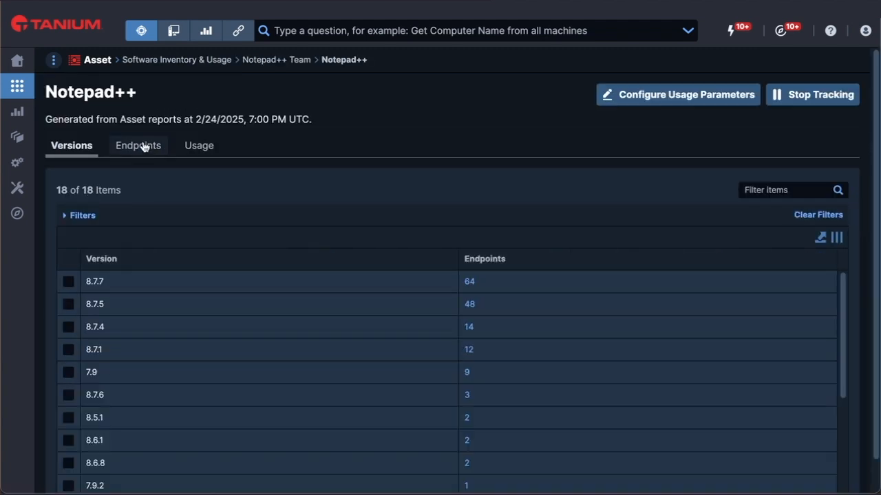
click(137, 146)
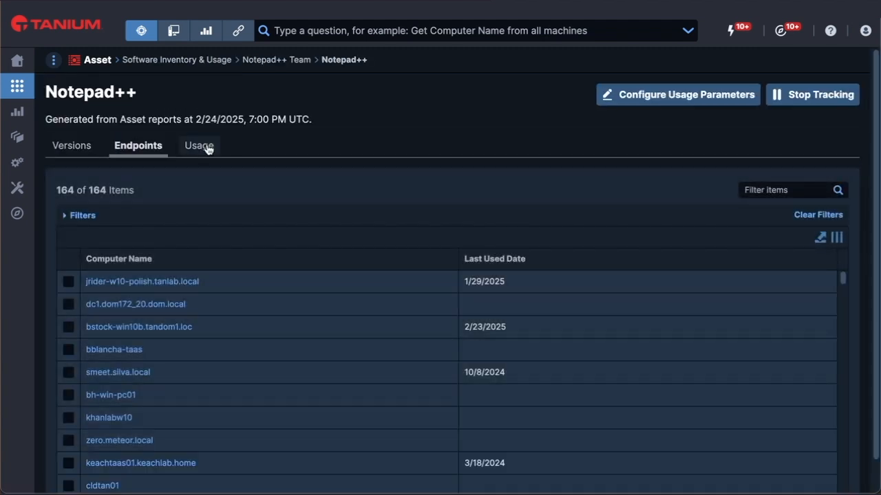
click(198, 146)
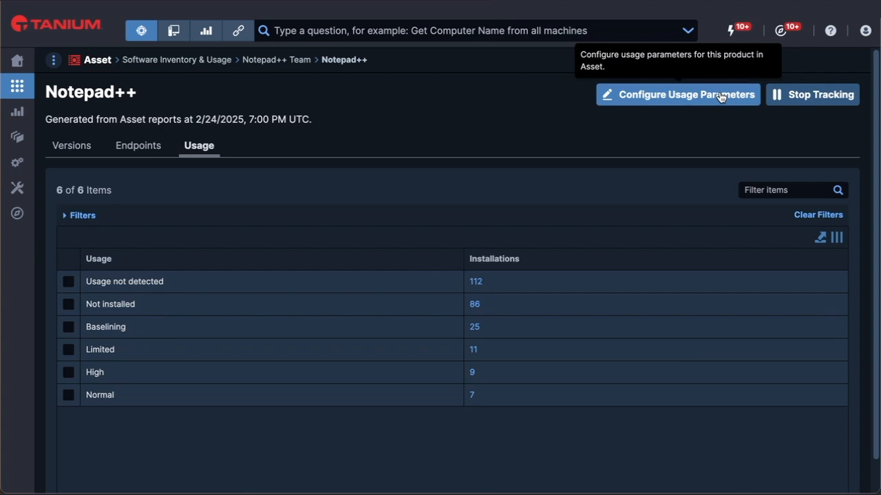
click(677, 94)
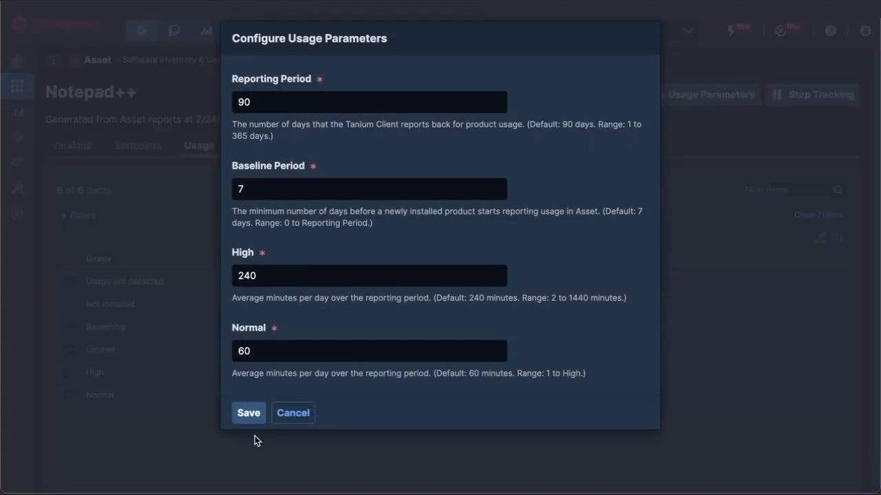
mouse_move(293, 412)
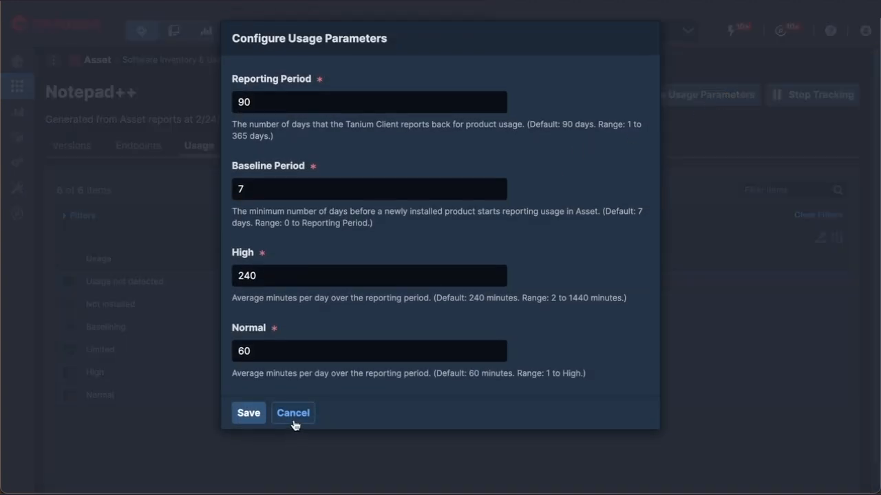
click(292, 412)
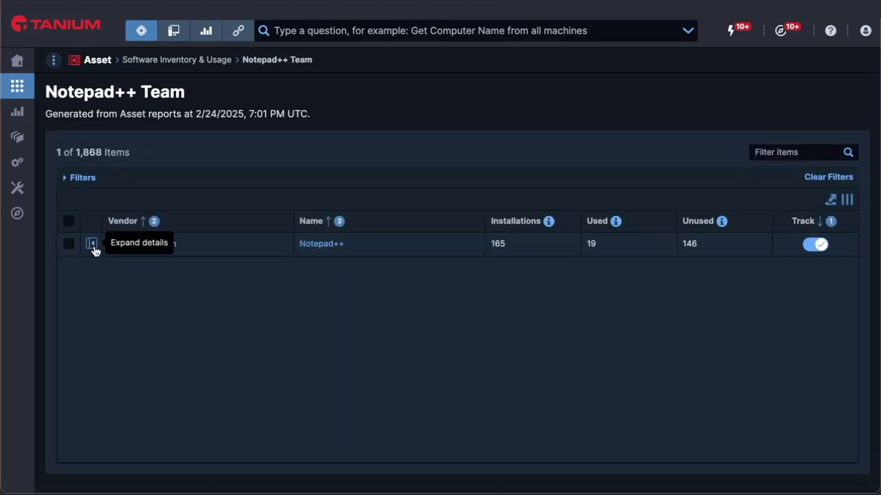
- Expand the Notepad++ product row's details before heading to the reporting dashboard
click(91, 244)
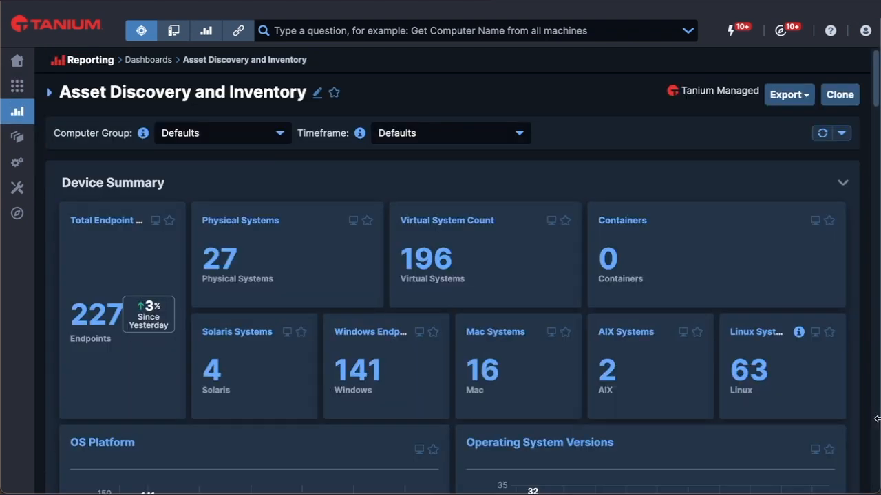
- Scroll the ADI - Unused Software report, then return to the Tanium Home page
scroll(down, 3)
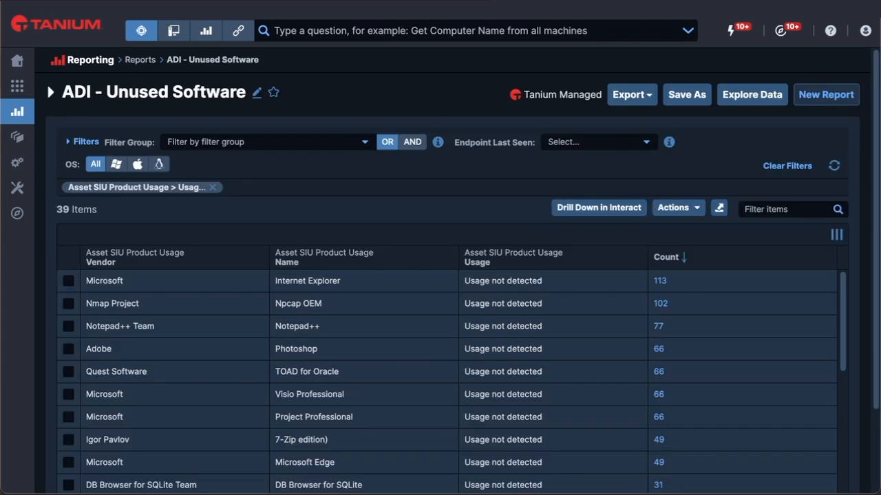
click(17, 60)
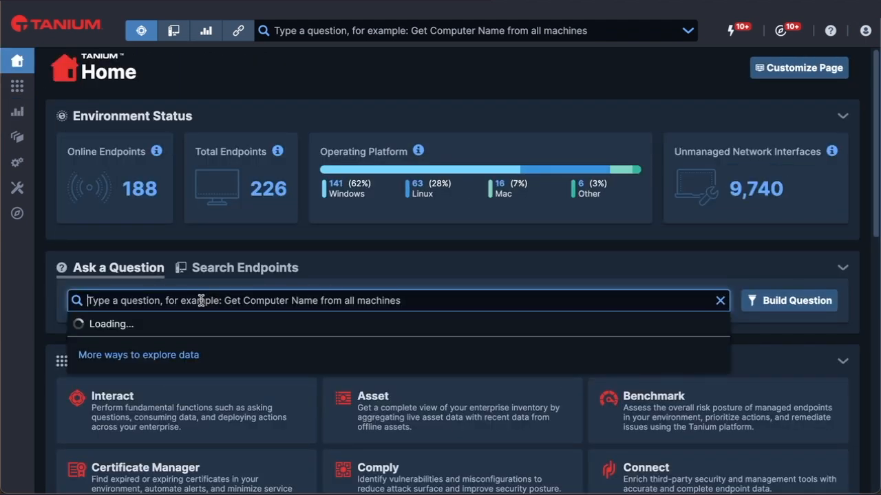
- Ask 'show me the names of computers that haven't used Adobe Photoshop in the last 10 days' and view results
text(show me the names of computers that haven't used Adobe Photoshop in the last 10 days.)
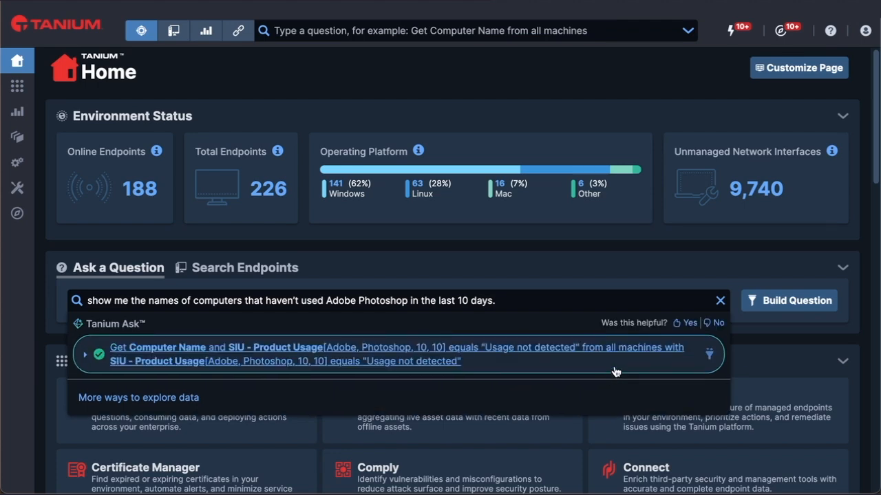
mouse_move(504, 352)
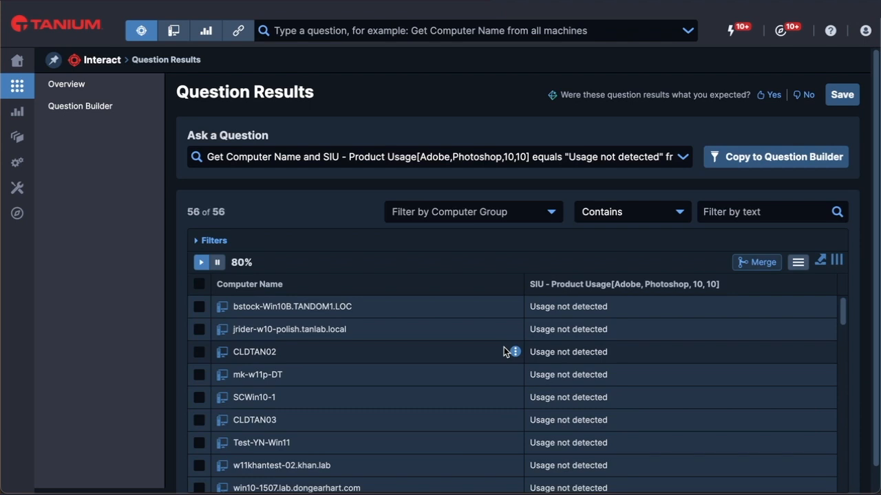
click(16, 86)
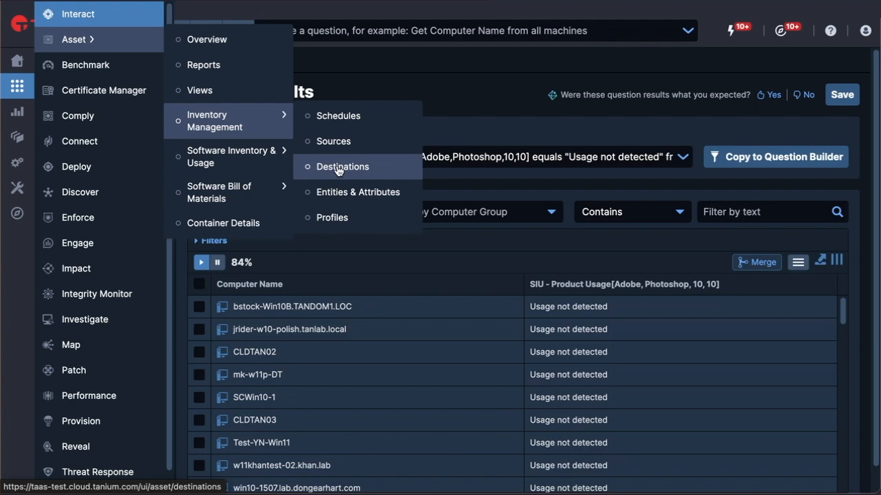
- Review the 26 ServiceNow asset export destinations, then return to the Home page
click(341, 166)
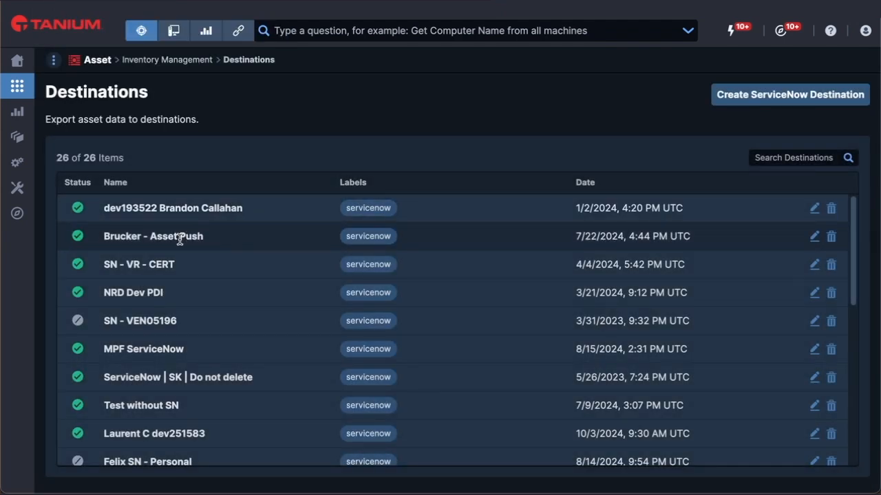
mouse_move(16, 187)
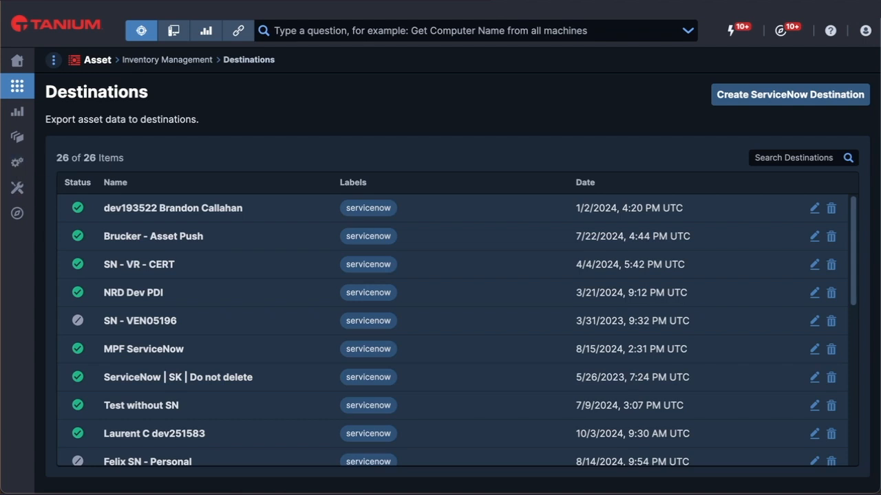
click(16, 60)
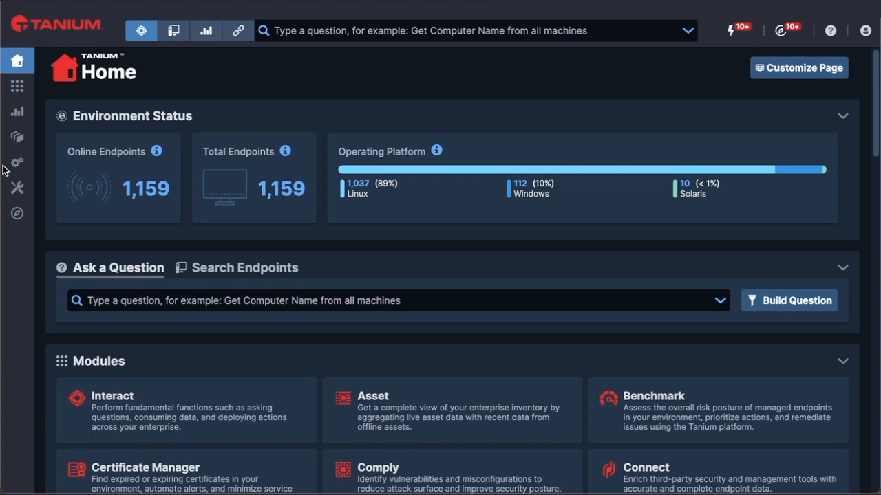
mouse_move(25, 140)
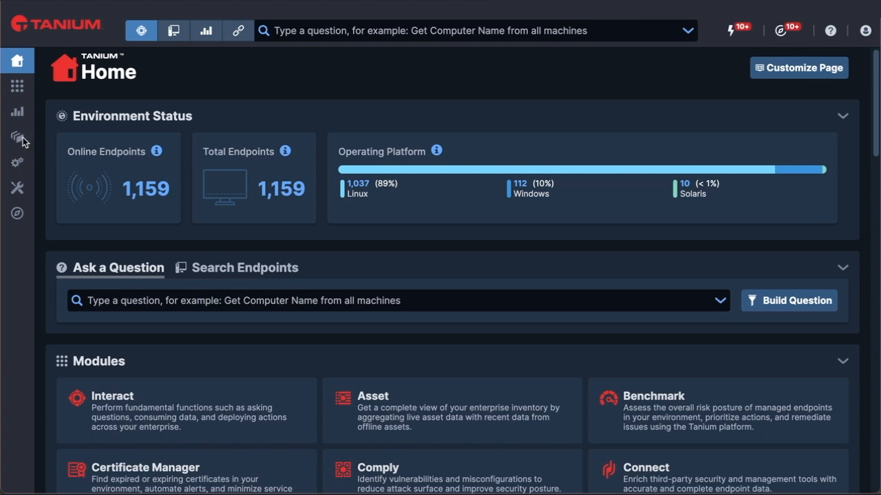
mouse_move(17, 136)
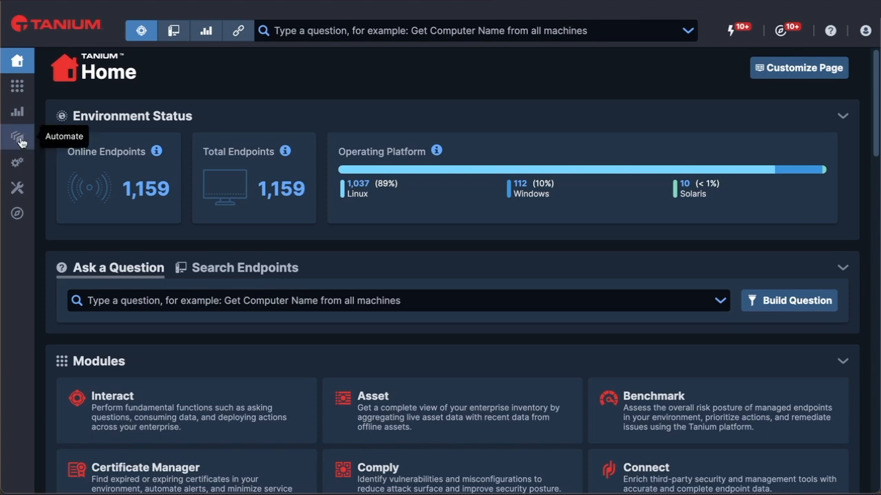
- In Automate Playbooks, show the Unused Software License Reclamation playbook details
click(17, 136)
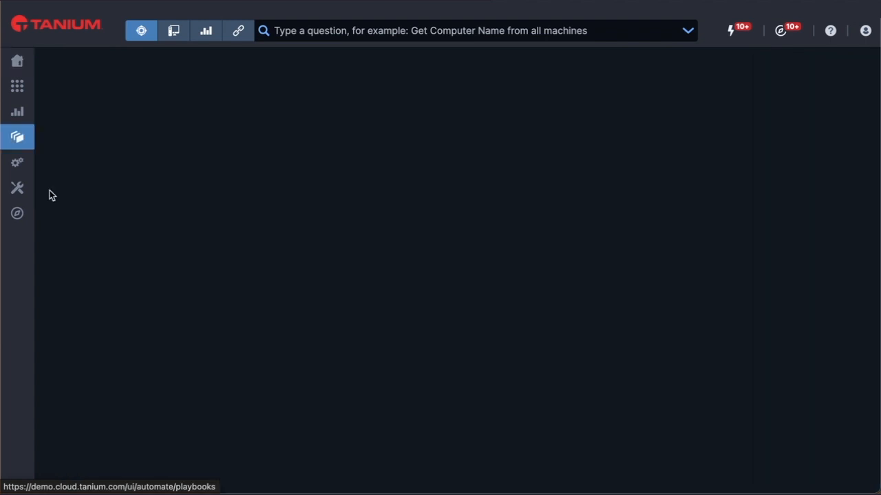
click(17, 136)
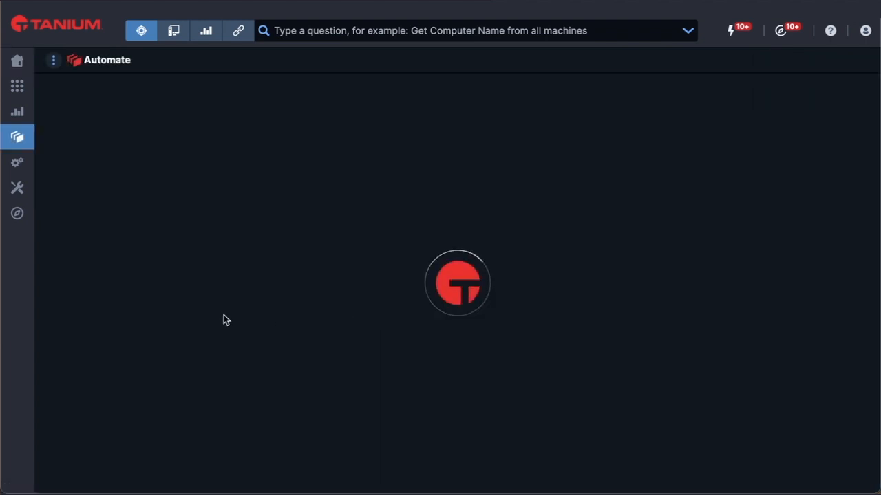
mouse_move(131, 308)
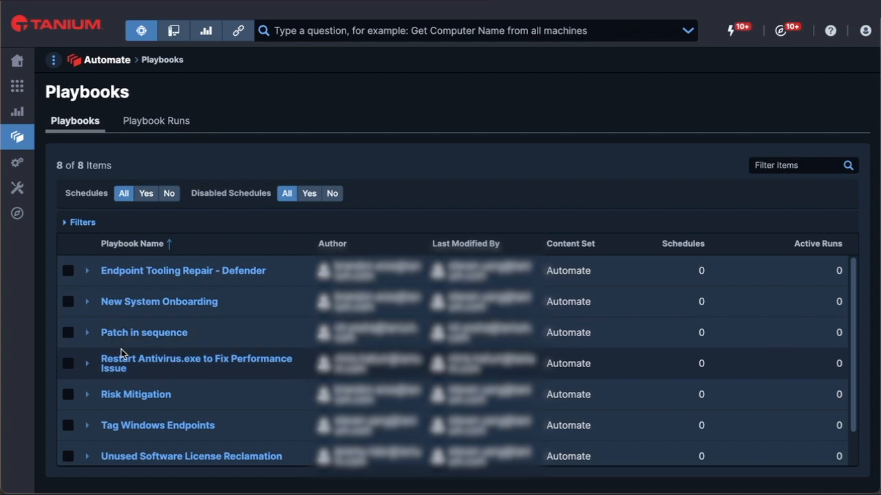
click(196, 363)
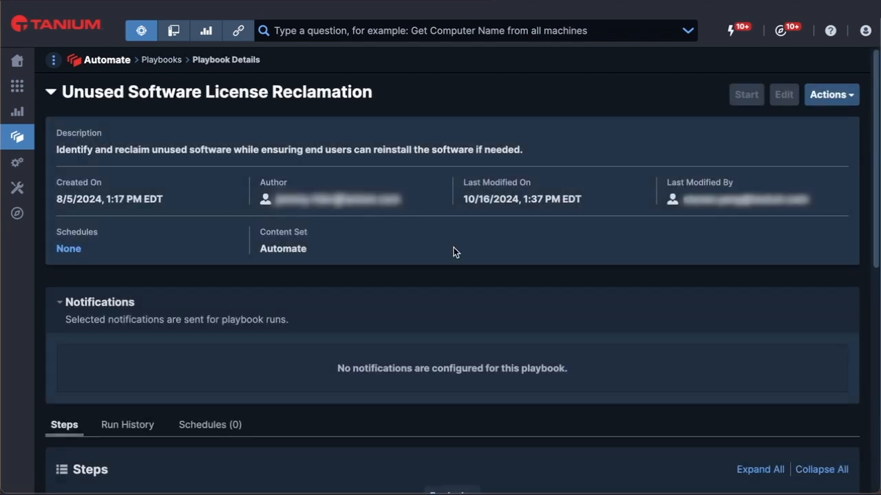
- Read the playbook's steps — user notification, uninstall, completion notice — through to the End, then go Home
scroll(down, 3)
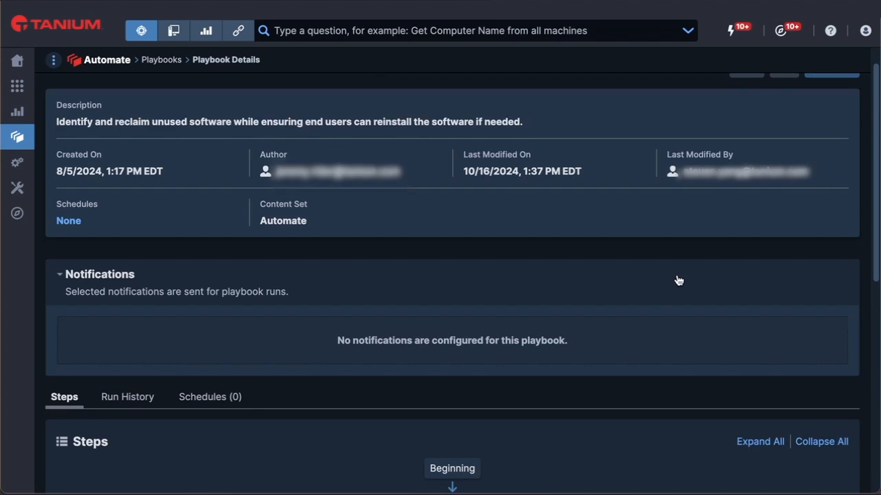
scroll(down, 3)
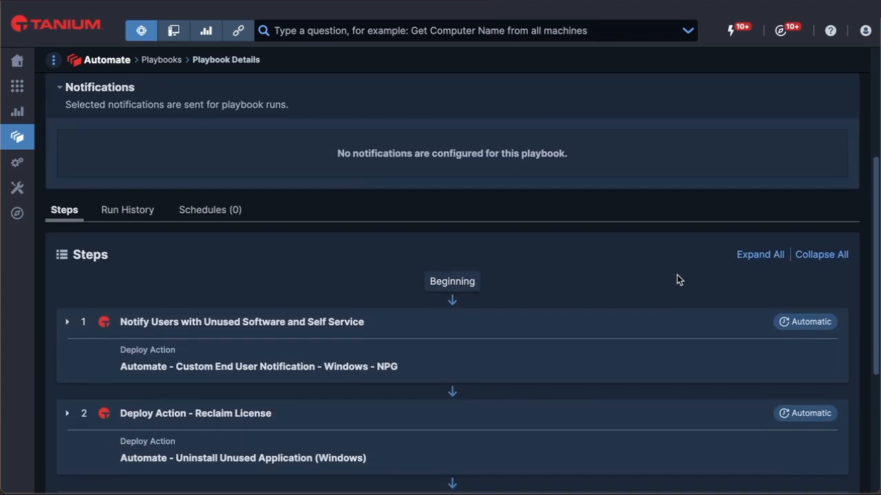
scroll(down, 3)
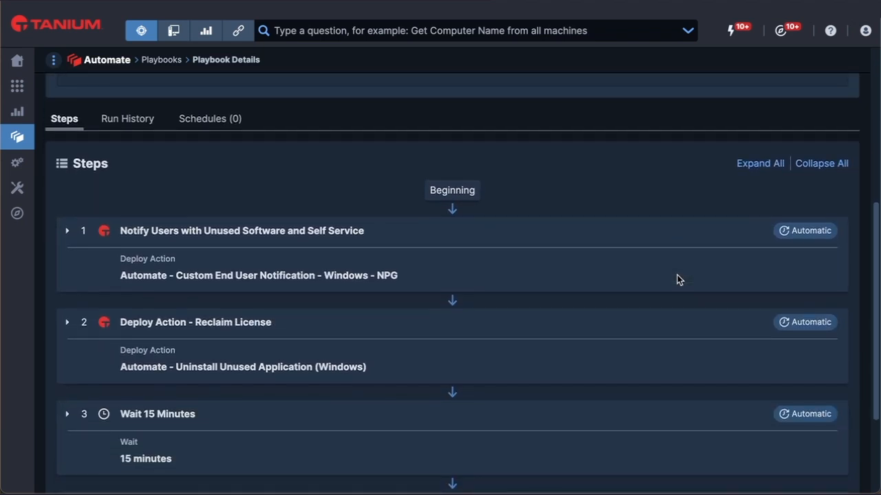
scroll(down, 3)
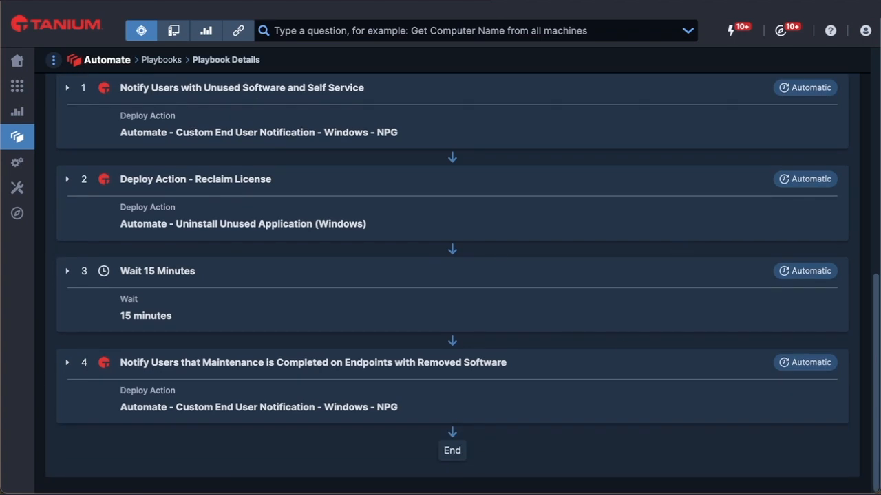
click(17, 61)
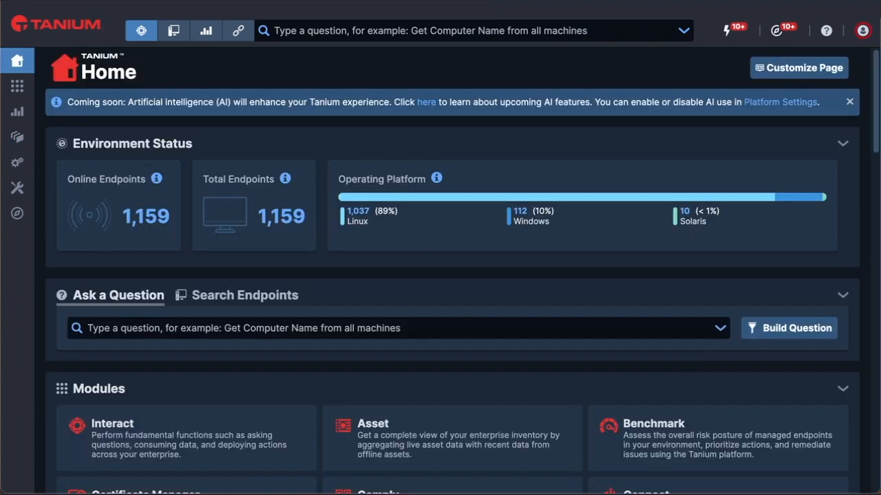